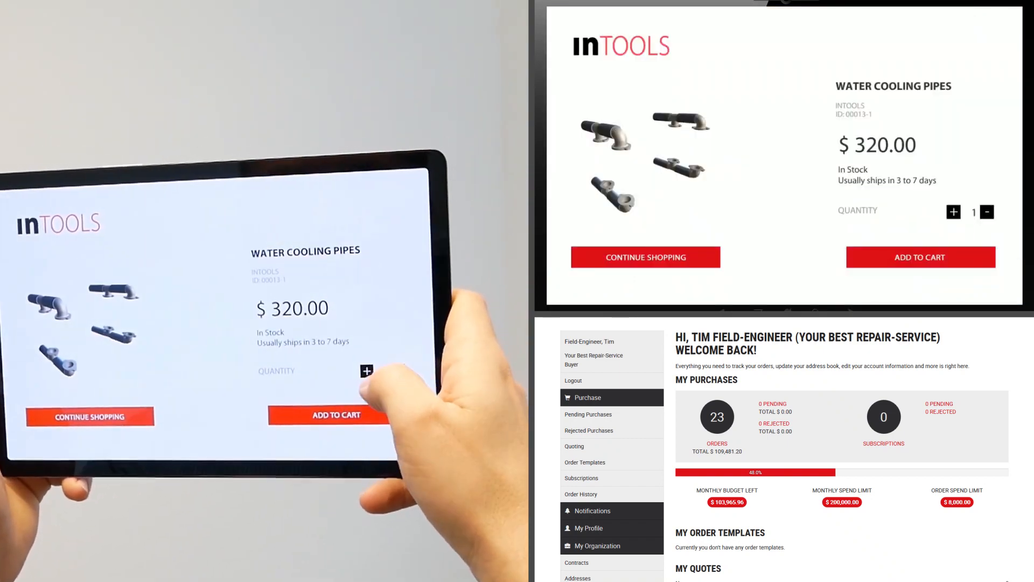
# Step: Add two water cooling pipes to the cart from the tablet
pyautogui.click(952, 211)
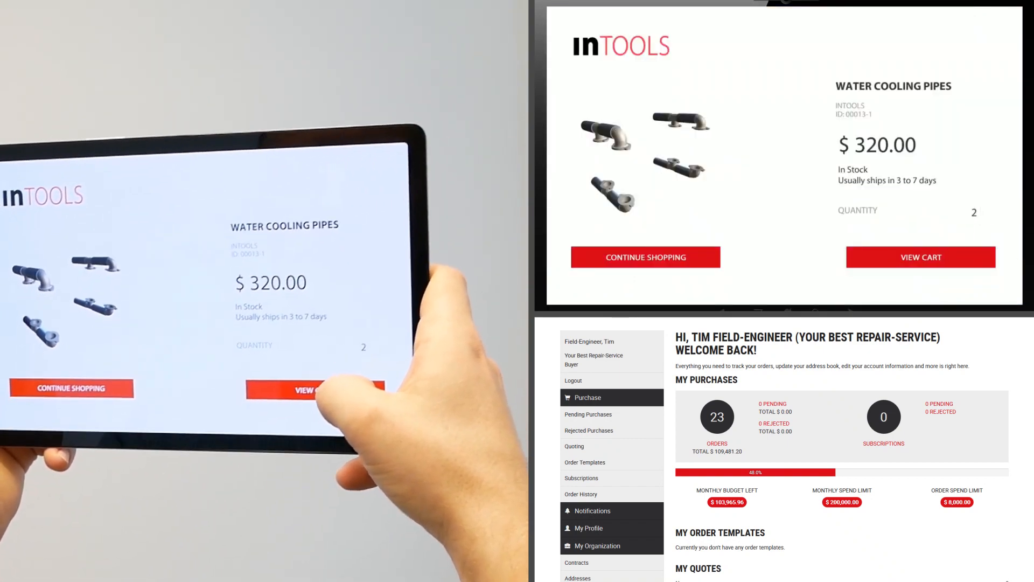
pyautogui.click(920, 257)
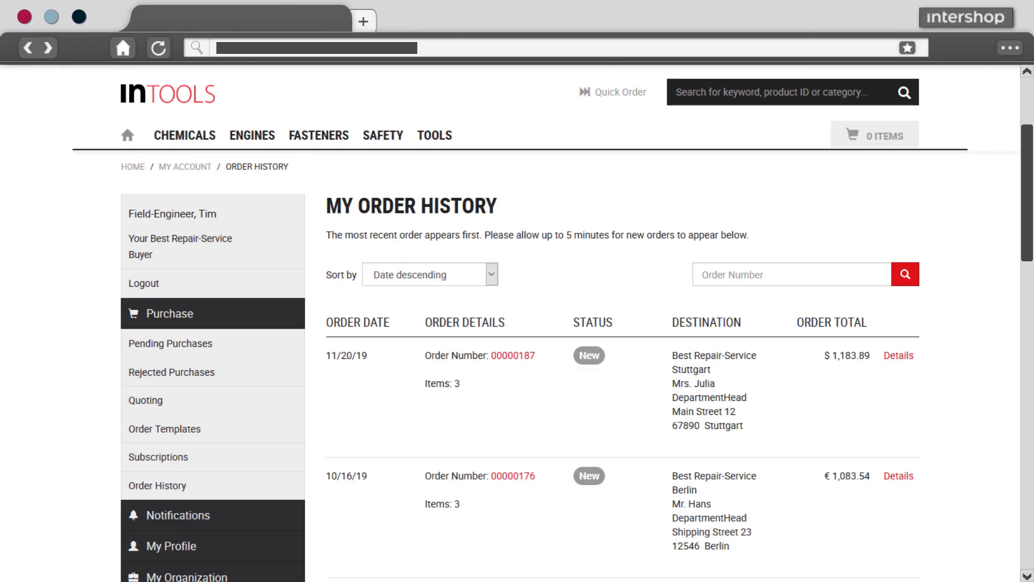
pyautogui.scroll(-3)
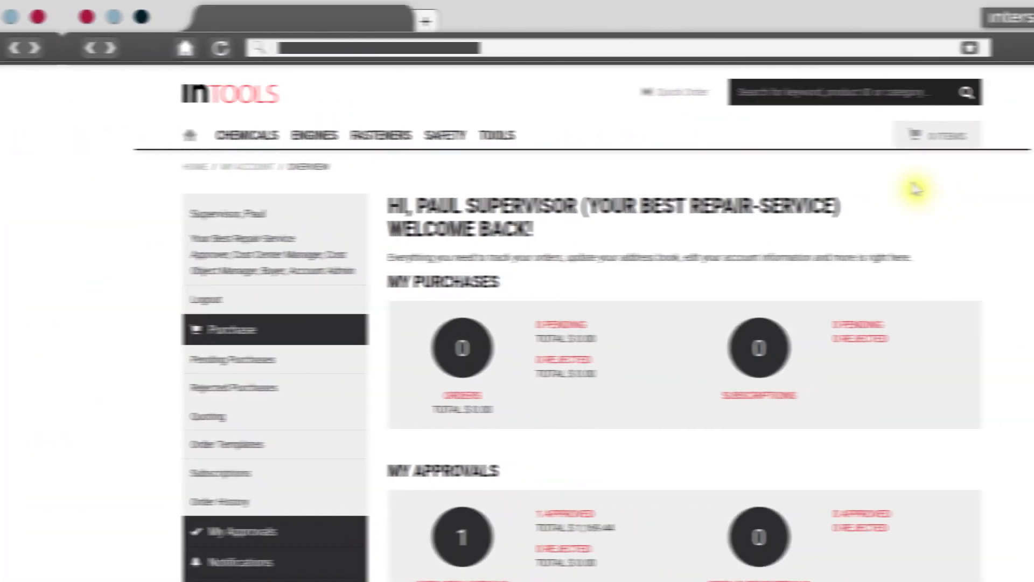
# Step: As supervisor, open requisition 00000152 for $1,169.44 and approve it
pyautogui.scroll(-3)
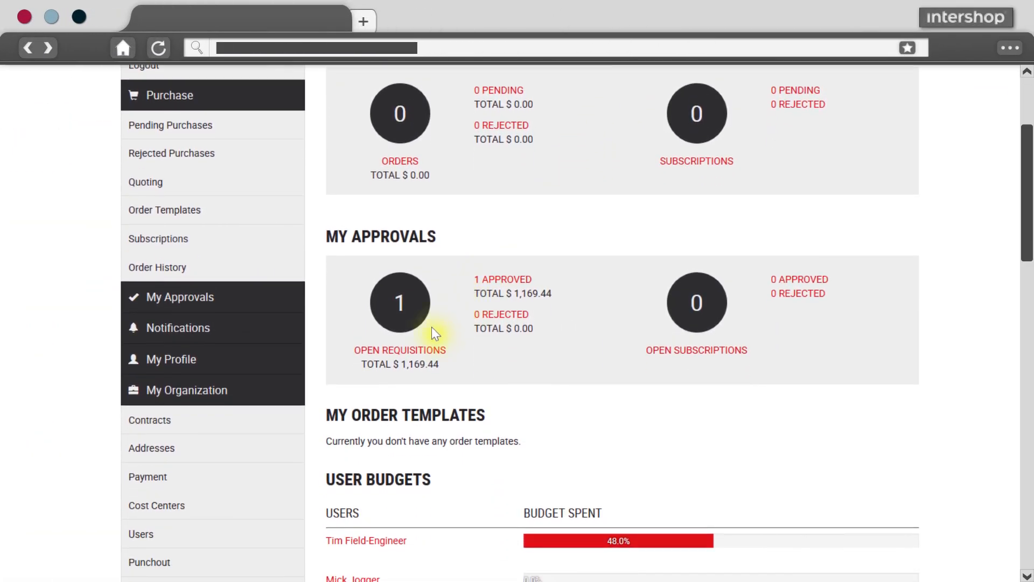
pyautogui.click(399, 303)
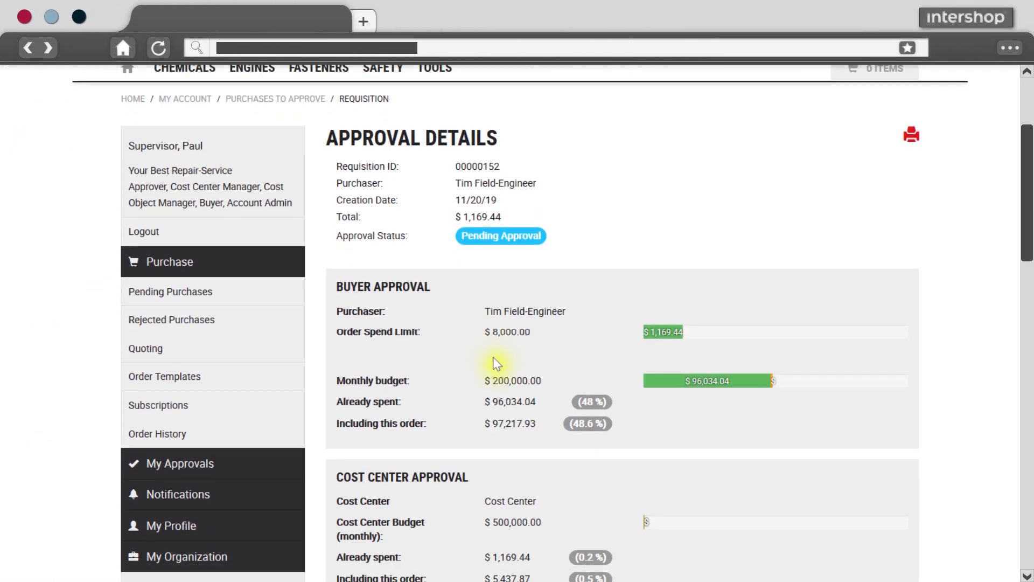
pyautogui.scroll(-3)
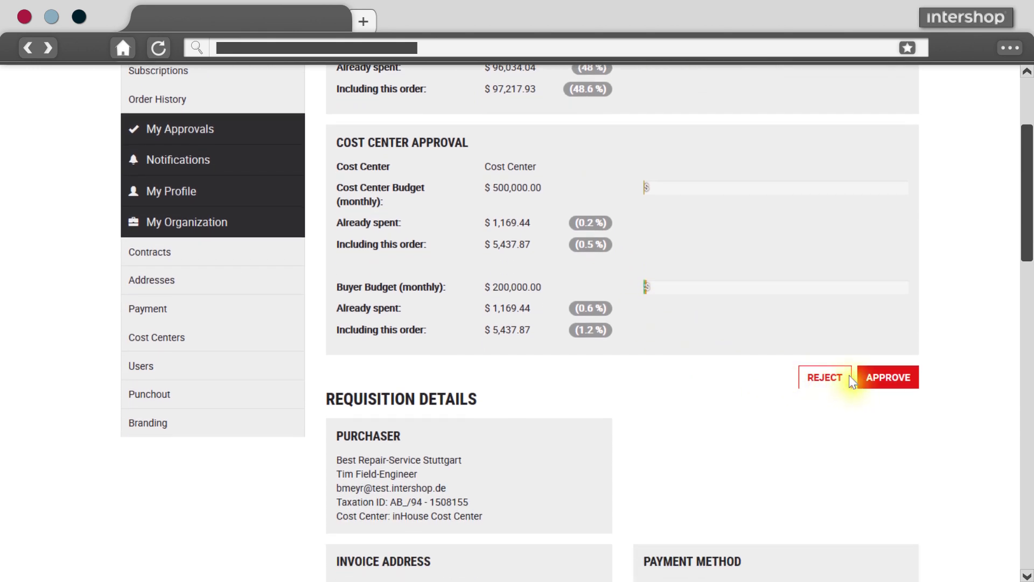
pyautogui.click(887, 376)
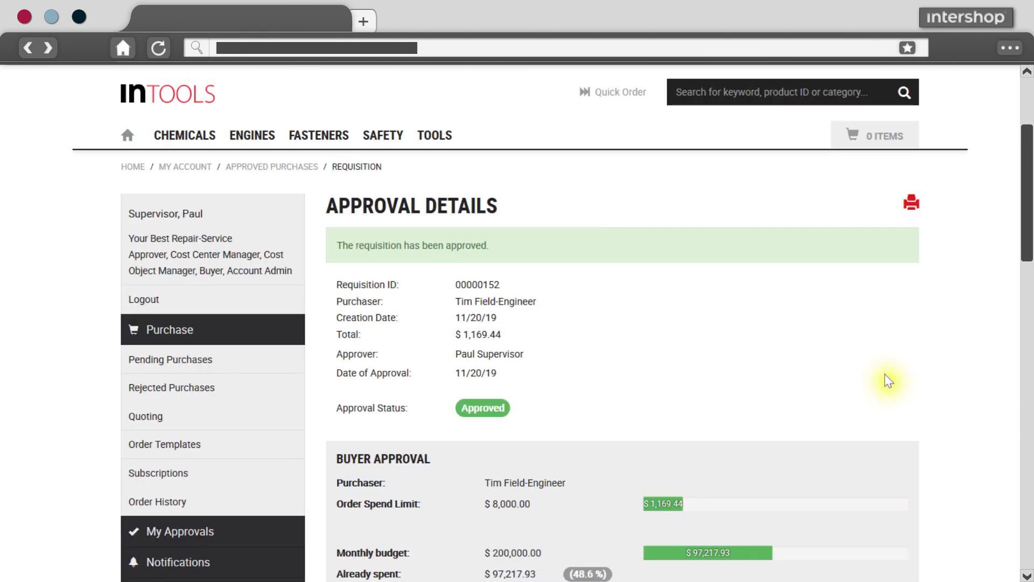
pyautogui.scroll(-3)
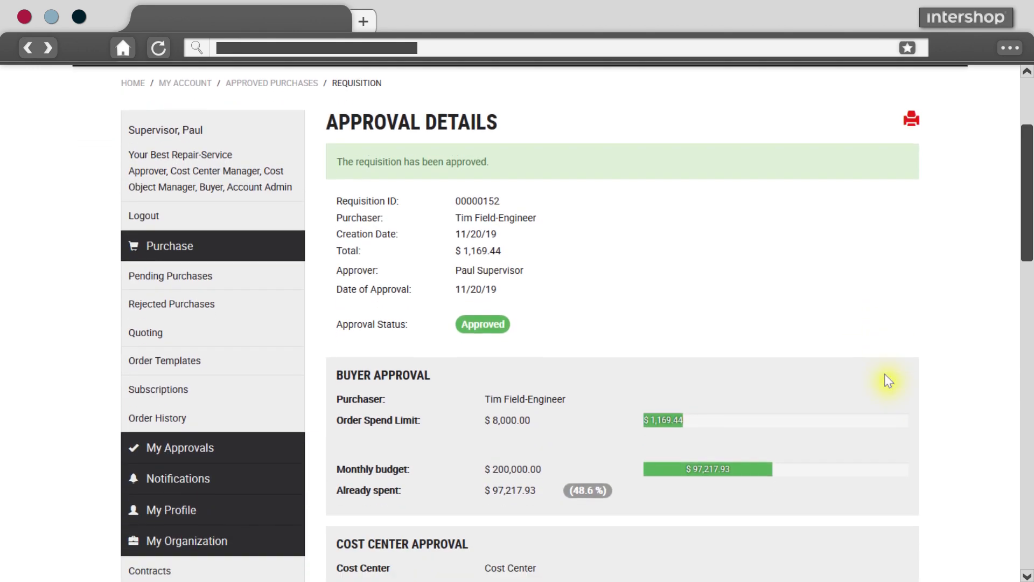
pyautogui.scroll(-3)
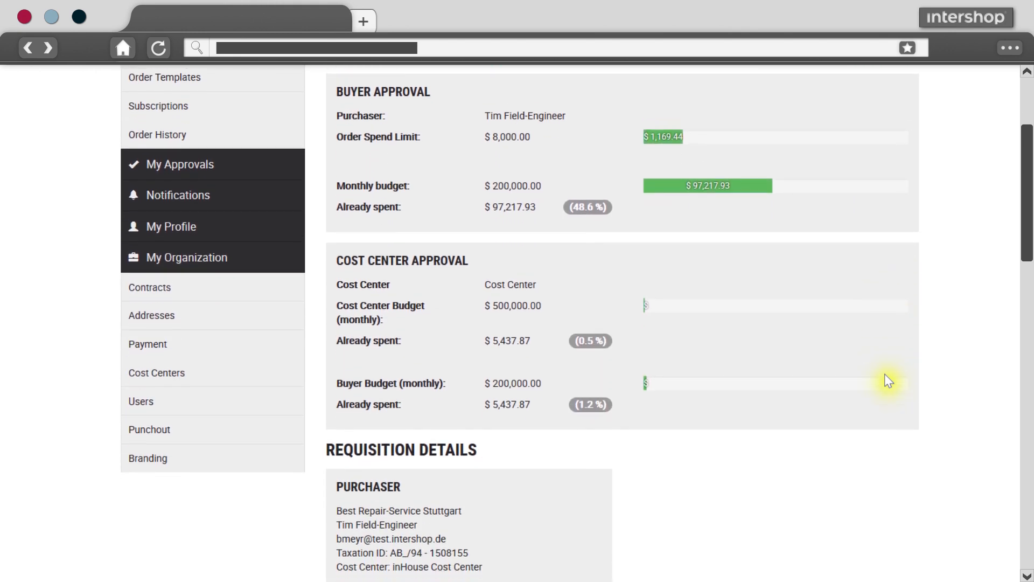
pyautogui.scroll(-3)
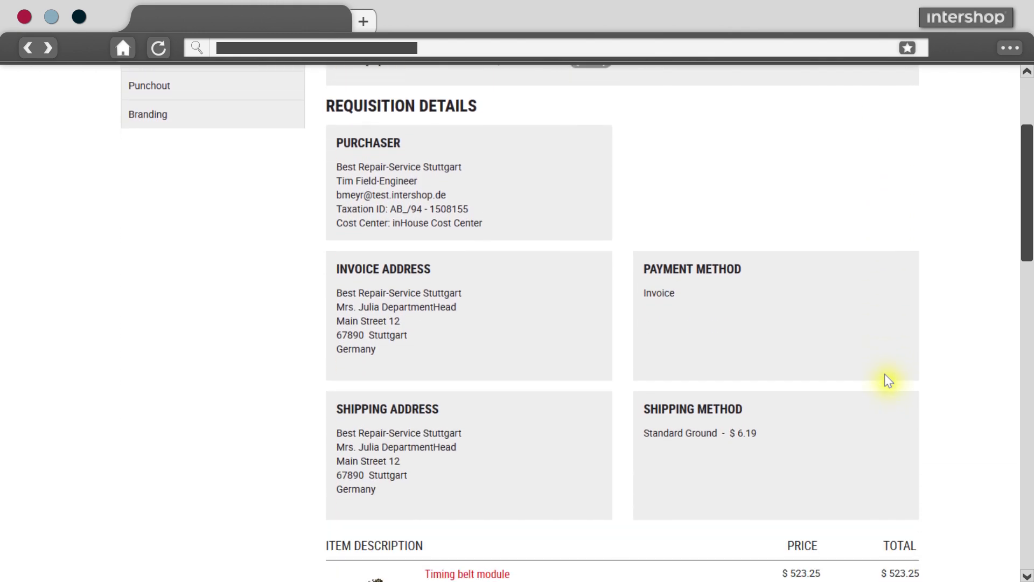
pyautogui.scroll(-3)
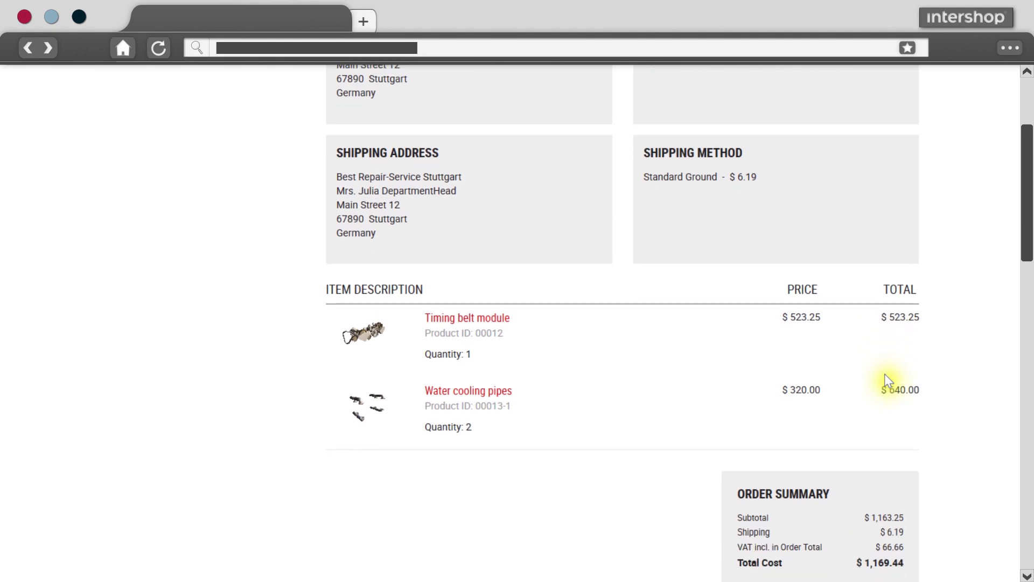